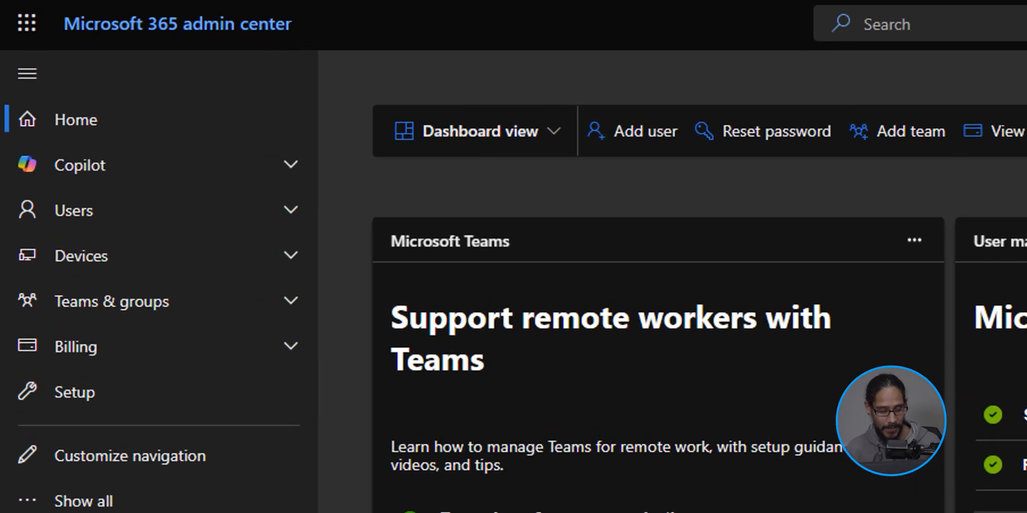
Step: Open Microsoft Intune from the Microsoft 365 Admin centers list
{"action": "scroll", "scroll_direction": "down", "scroll_amount": 3}
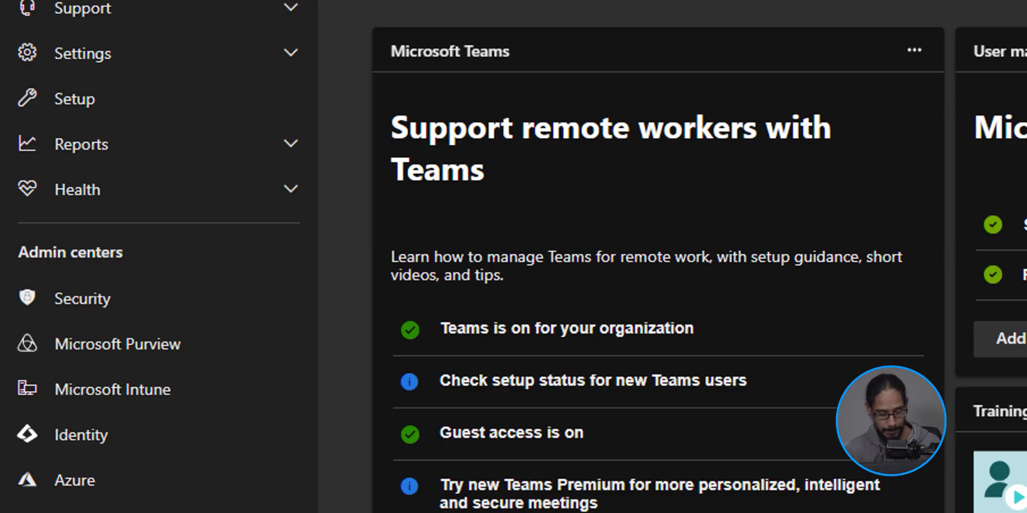
{"action": "left_click", "coordinate": [112, 389]}
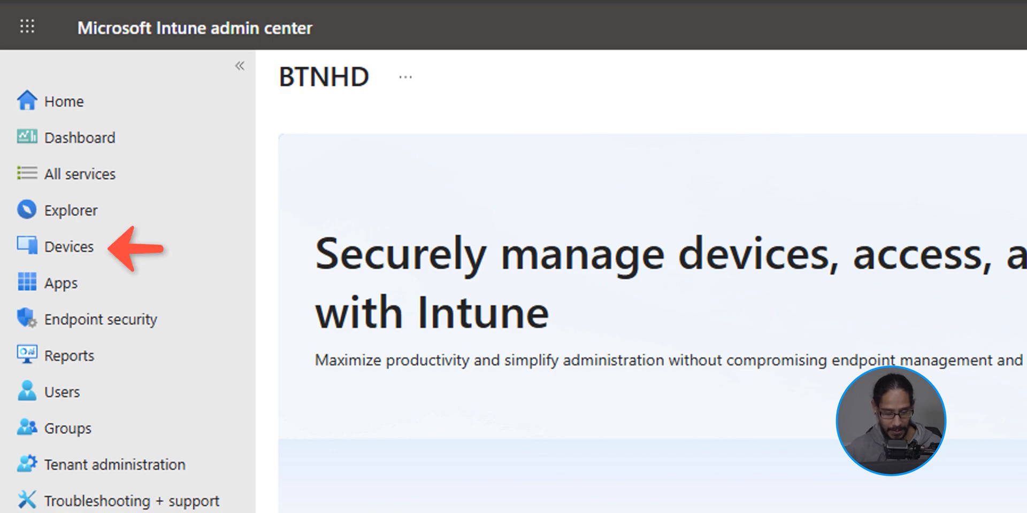
Step: Go to Devices > Windows updates and view the empty Update rings list
{"action": "left_click", "coordinate": [70, 247]}
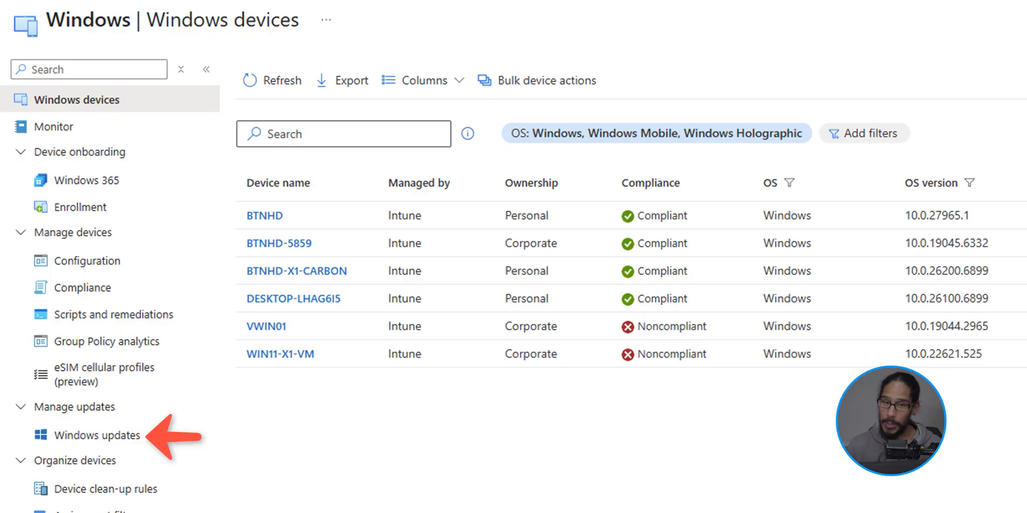
{"action": "left_click", "coordinate": [100, 435]}
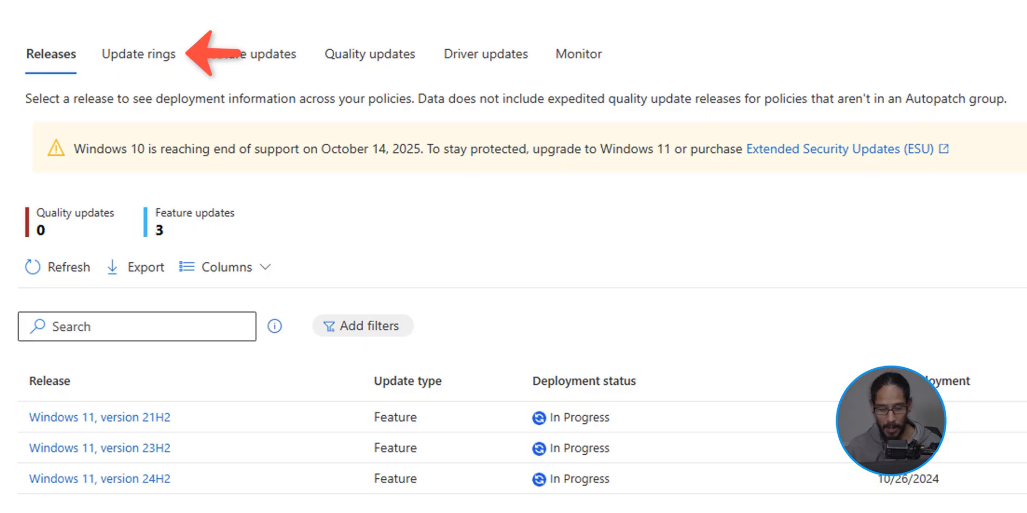
{"action": "left_click", "coordinate": [138, 53]}
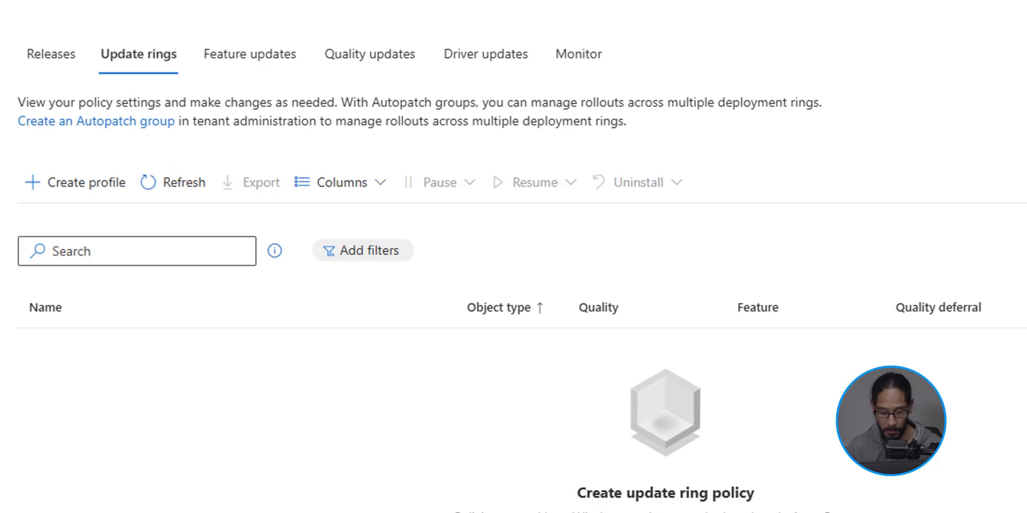
Step: Start a new update ring named 'BTNHD Update to Windows 11 25H2'
{"action": "left_click", "coordinate": [85, 182]}
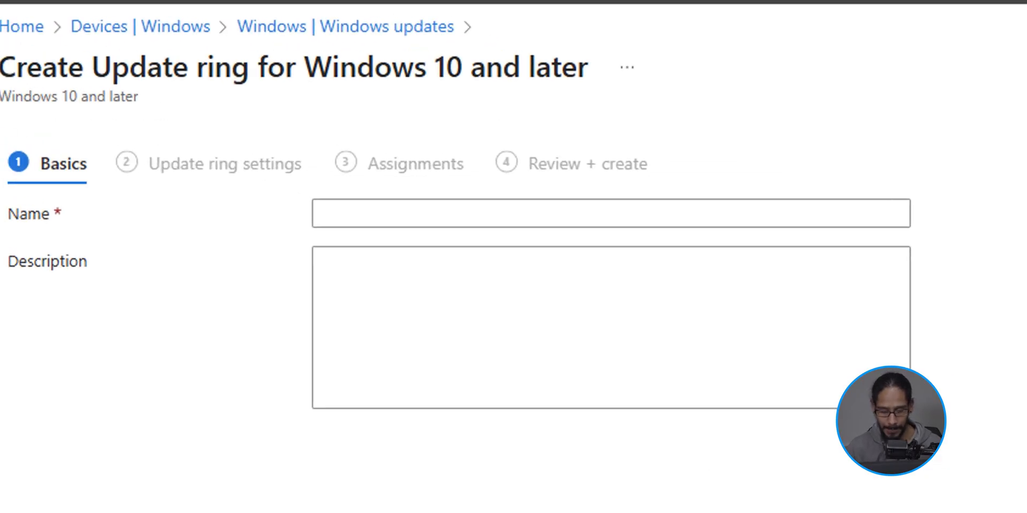
{"action": "type", "text": "BTNHD Update to Windows 11 25H2"}
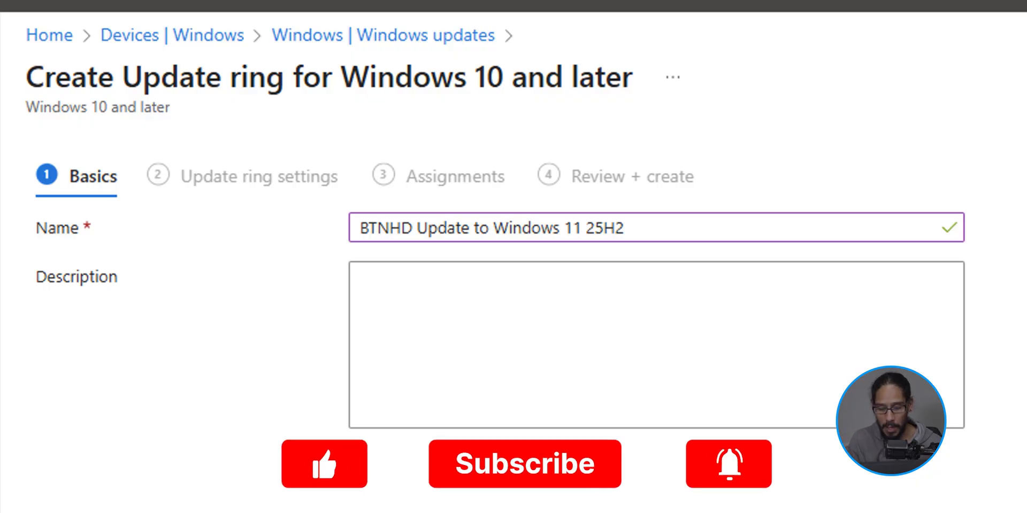
{"action": "left_click", "coordinate": [324, 464]}
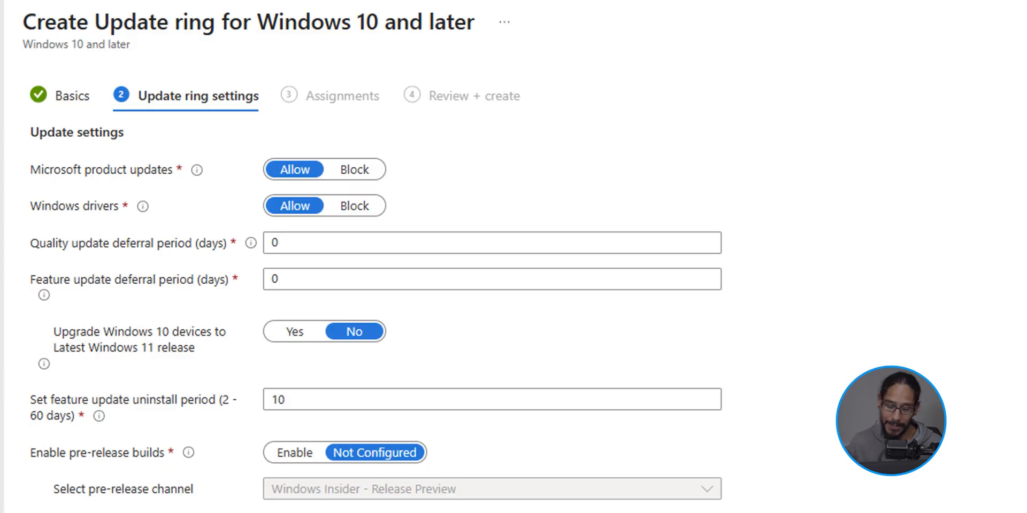
Step: Set 'Upgrade Windows 10 devices to Latest Windows 11 release' to Yes
{"action": "left_click", "coordinate": [294, 332]}
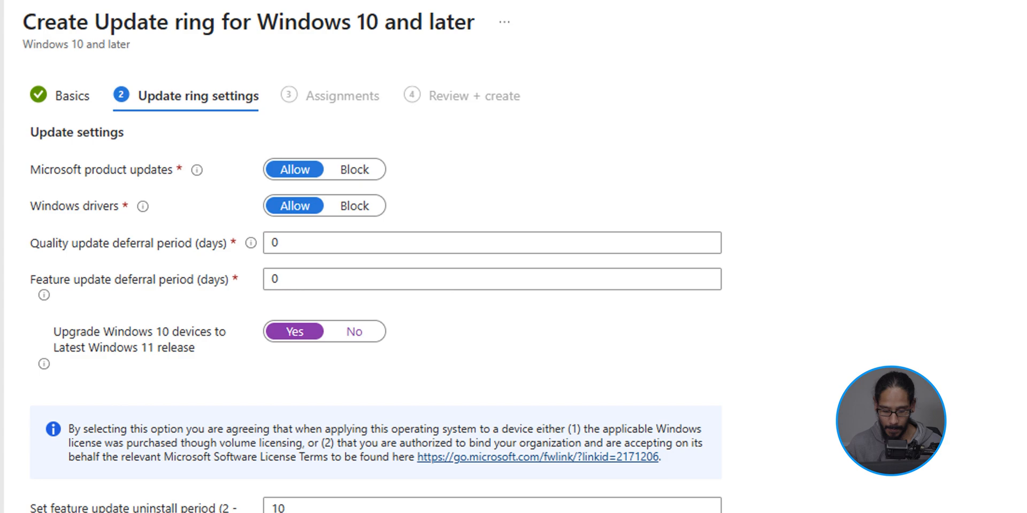
{"action": "scroll", "scroll_direction": "down", "scroll_amount": 3}
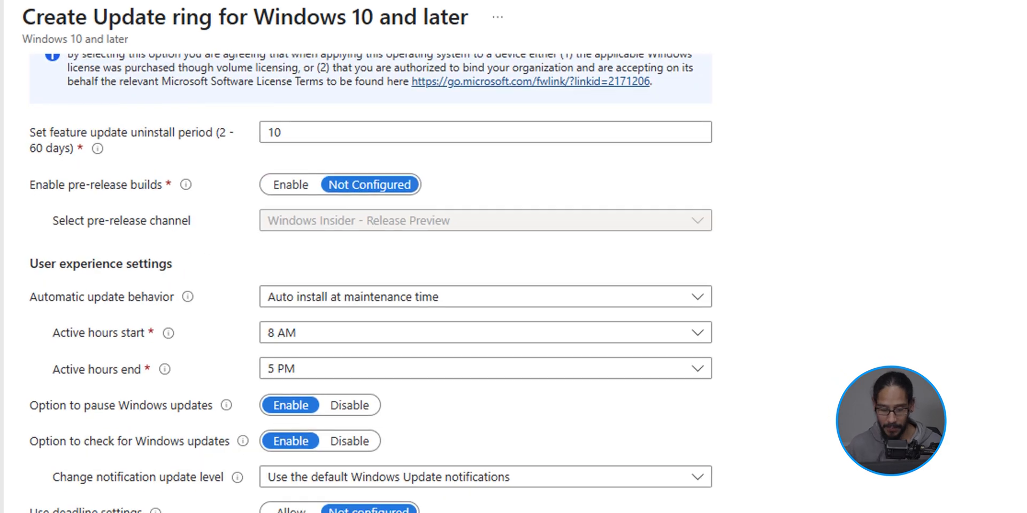
{"action": "scroll", "scroll_direction": "down", "scroll_amount": 3}
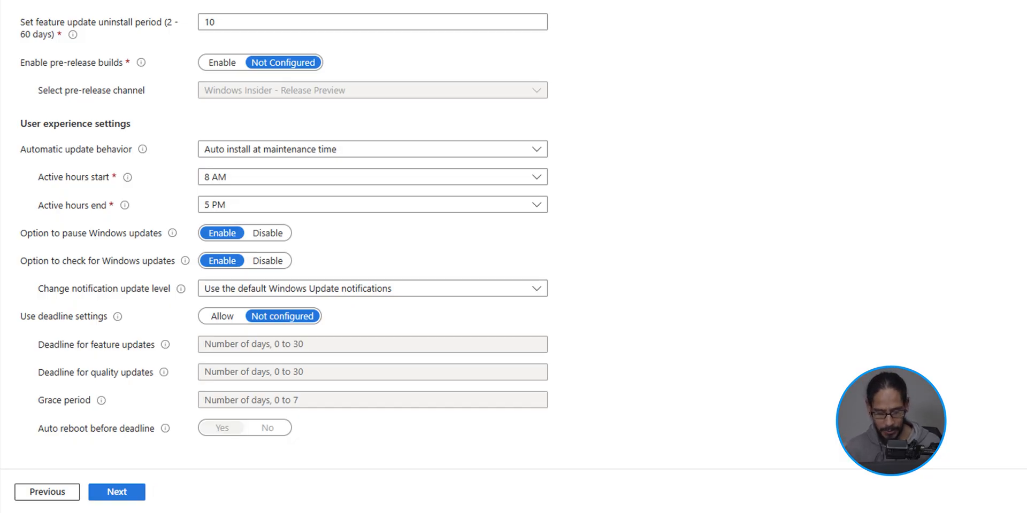
{"action": "left_click", "coordinate": [117, 492]}
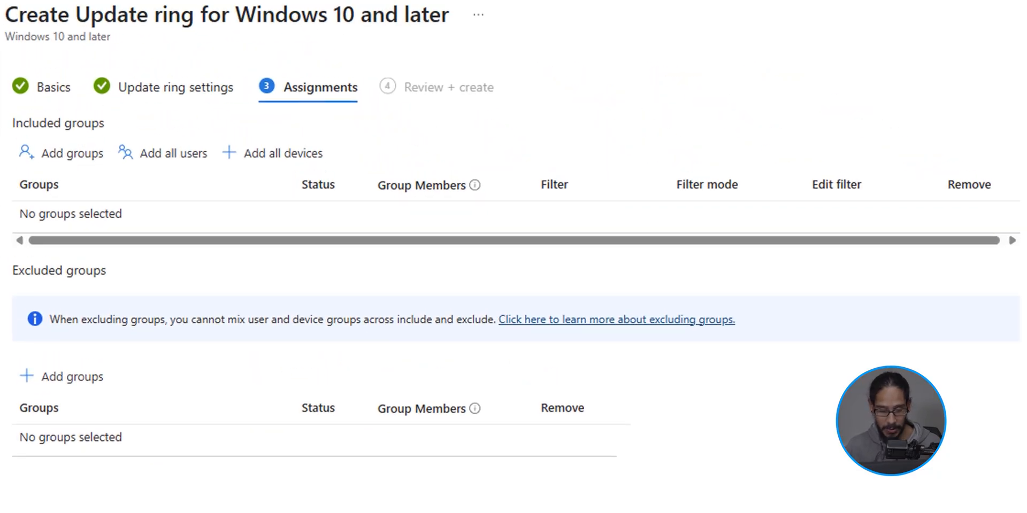
Step: Include the BTNHD DEVICES TESTING ONLY group in the update ring
{"action": "left_click", "coordinate": [70, 152]}
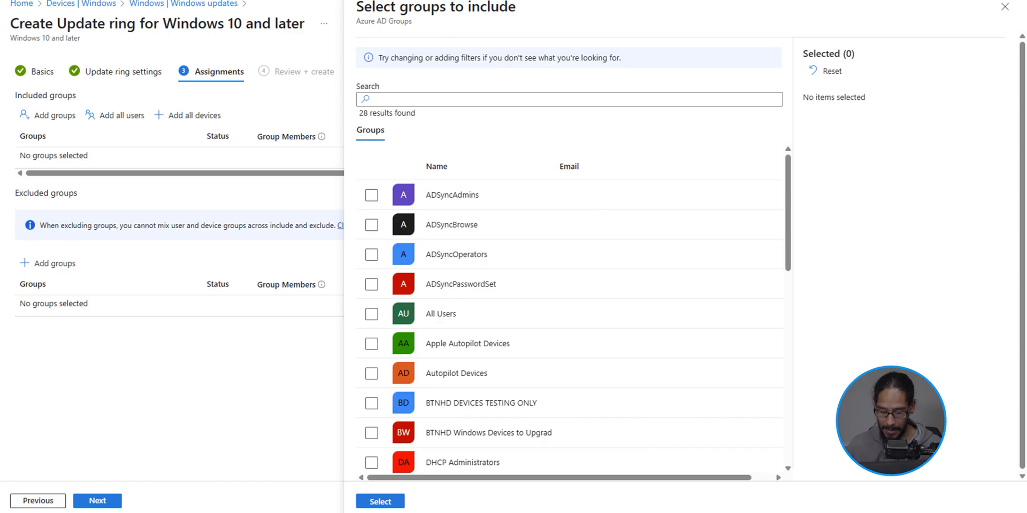
{"action": "left_click", "coordinate": [371, 402]}
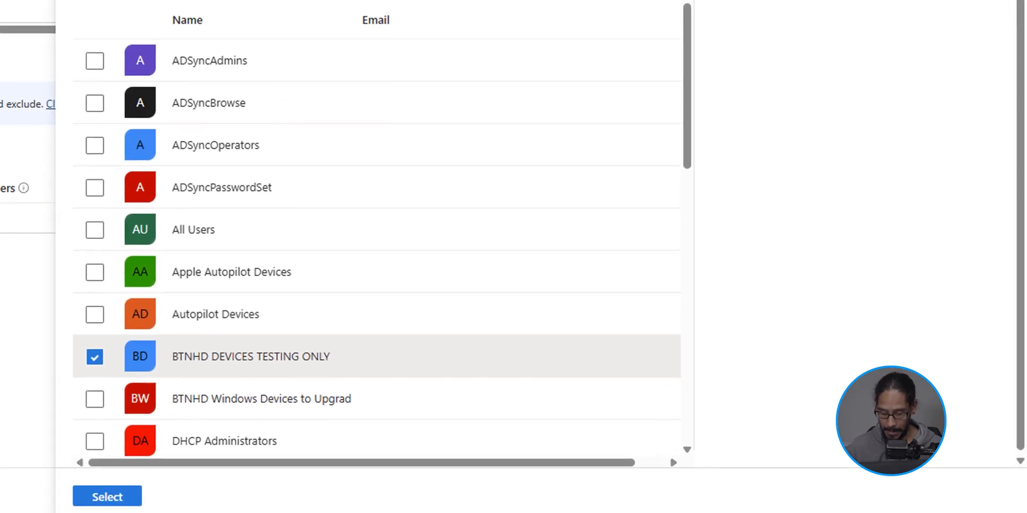
{"action": "left_click", "coordinate": [107, 496]}
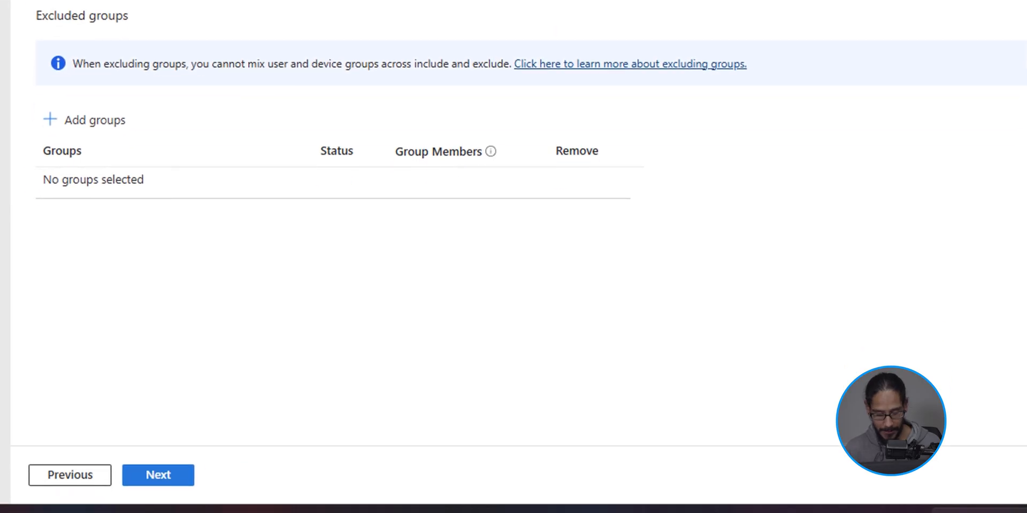
{"action": "left_click", "coordinate": [157, 475]}
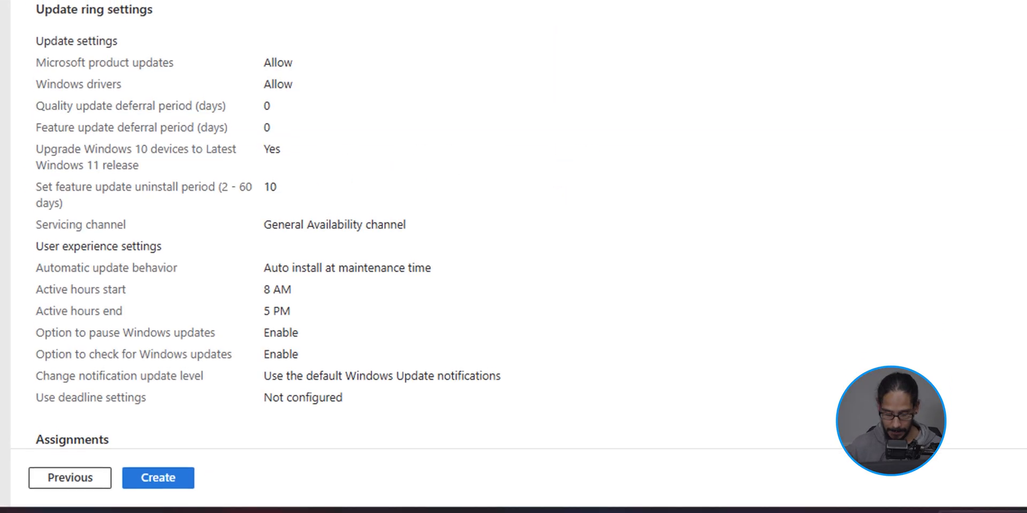
Step: Create the update ring policy from its review summary
{"action": "left_click", "coordinate": [157, 477]}
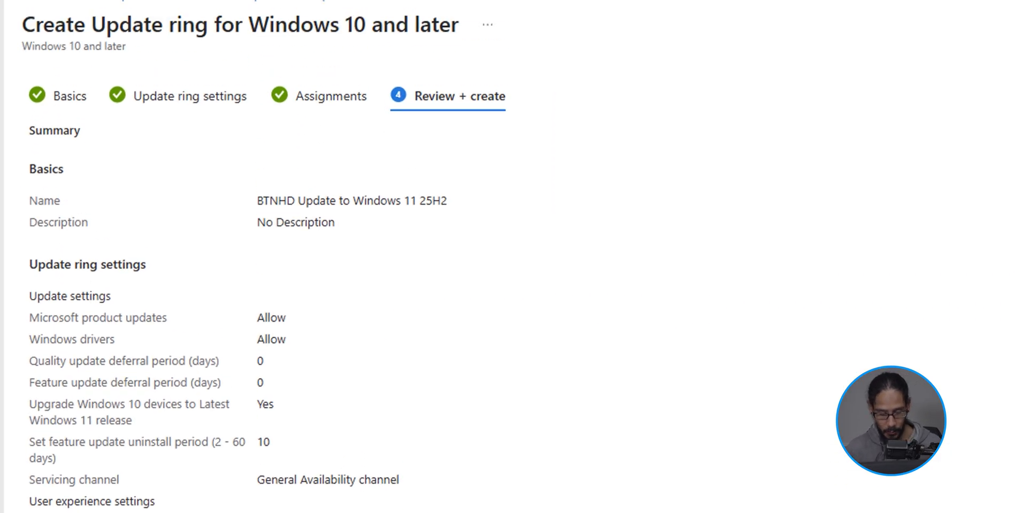
{"action": "scroll", "scroll_direction": "down", "scroll_amount": 3}
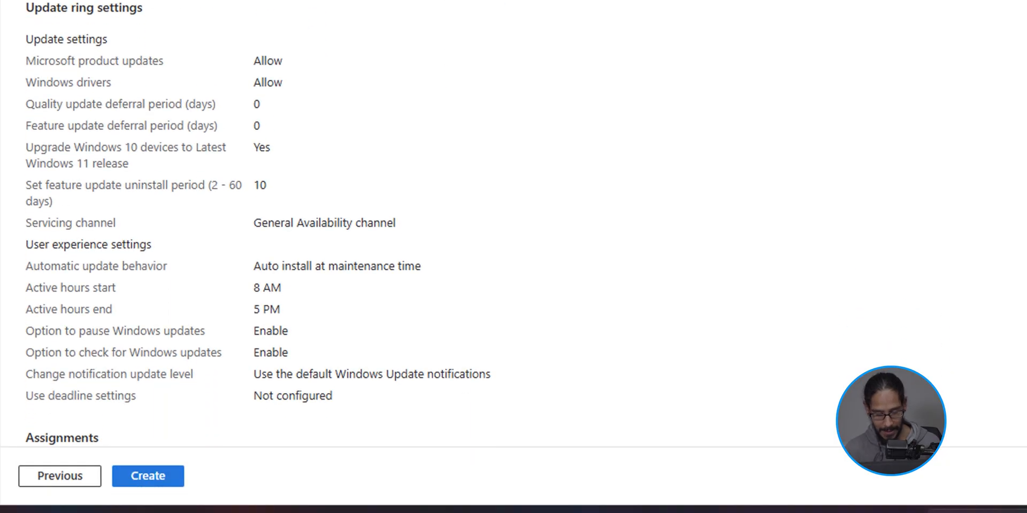
{"action": "left_click", "coordinate": [147, 476]}
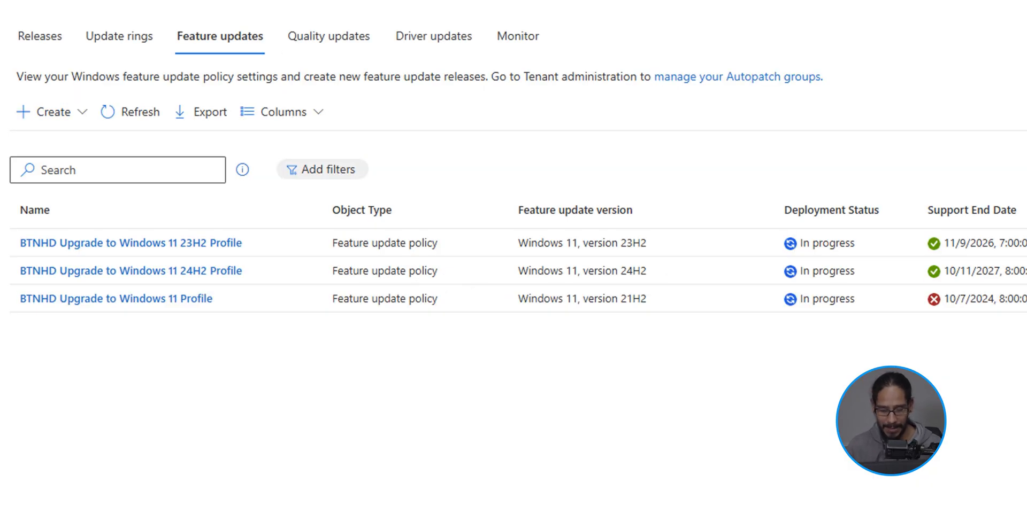
Step: Create feature update policy 'BTNHD Upgrade to Windows 11 25H2 Profile' targeting 25H2
{"action": "left_click", "coordinate": [44, 111]}
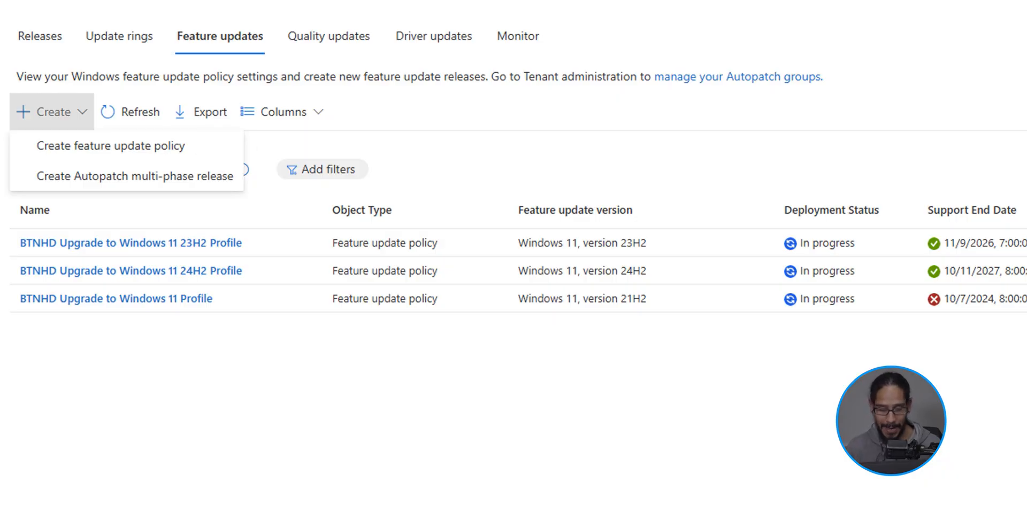
{"action": "left_click", "coordinate": [111, 146]}
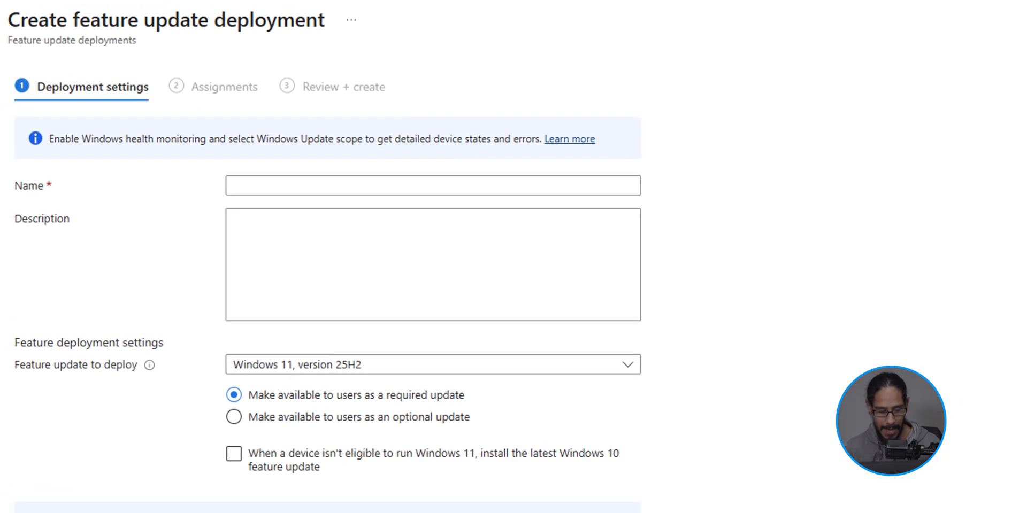
{"action": "type", "text": "BTNHD Upgrade to Windows 11 25H2 Profile"}
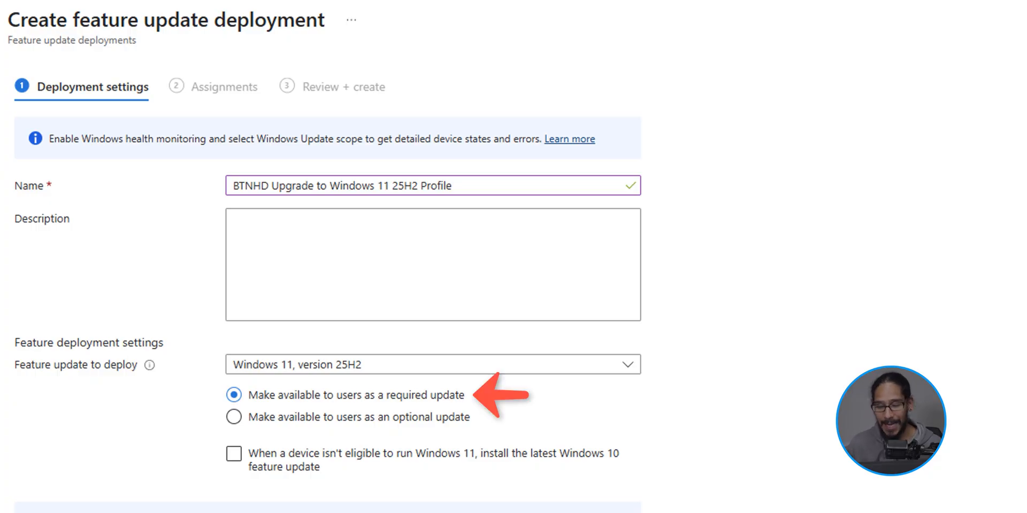
{"action": "scroll", "scroll_direction": "down", "scroll_amount": 3}
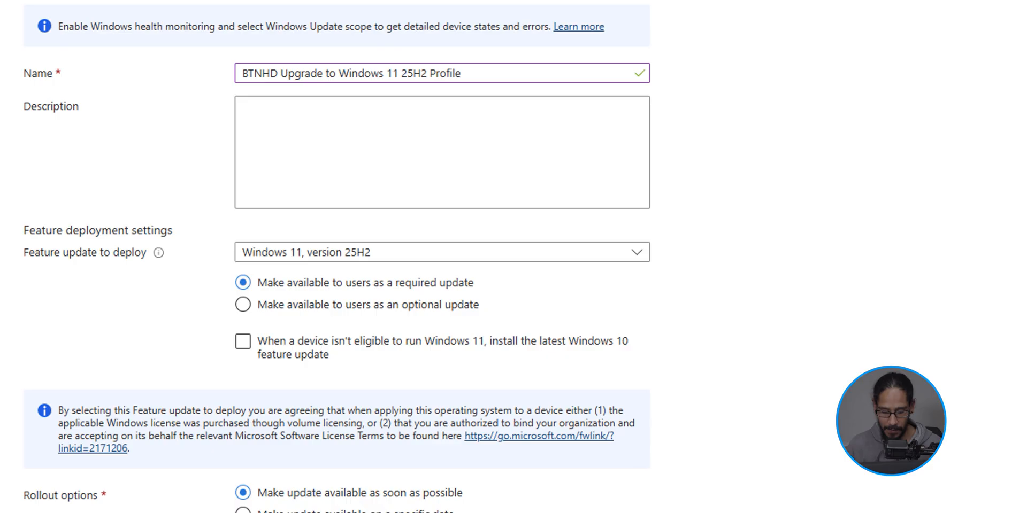
{"action": "scroll", "scroll_direction": "down", "scroll_amount": 3}
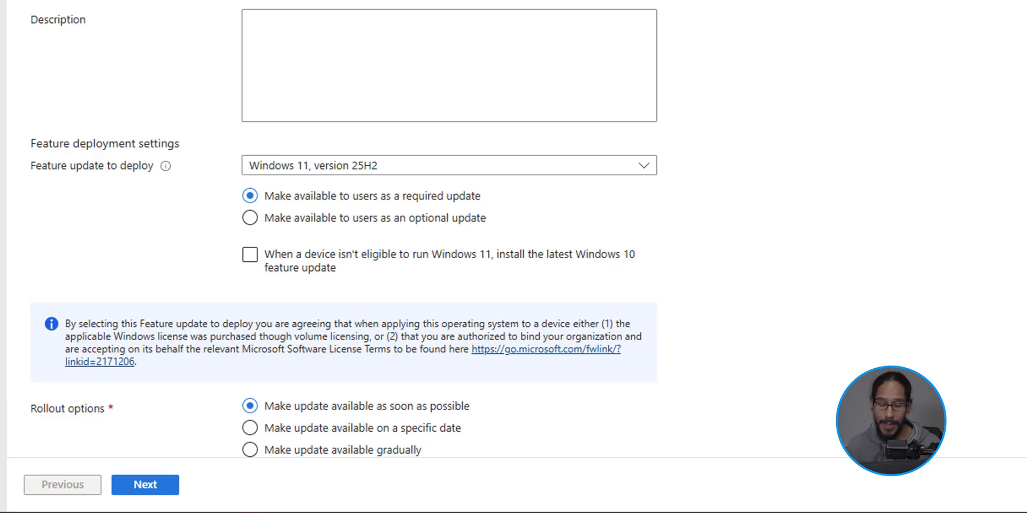
{"action": "left_click", "coordinate": [145, 484]}
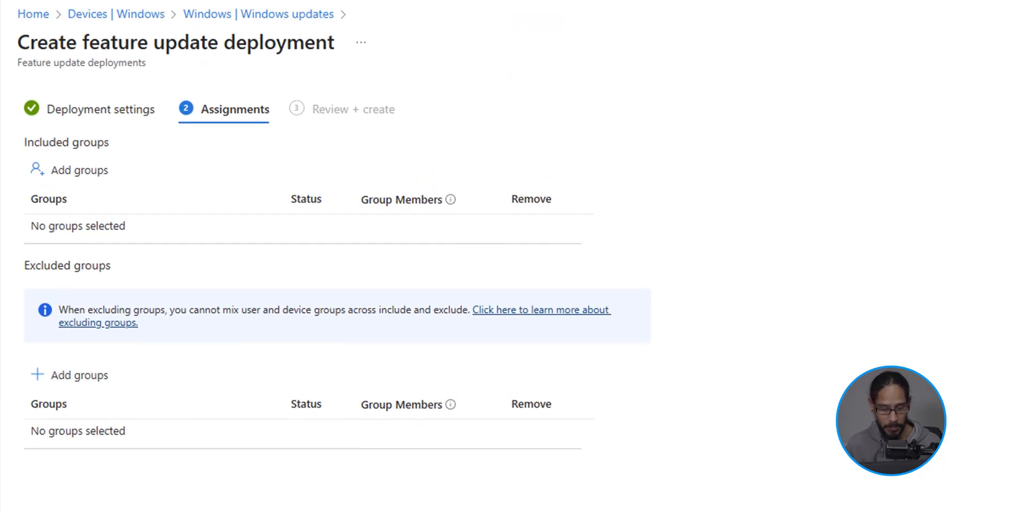
Step: Assign the BTNHD DEVICES TESTING ONLY group to the feature update deployment
{"action": "left_click", "coordinate": [79, 169]}
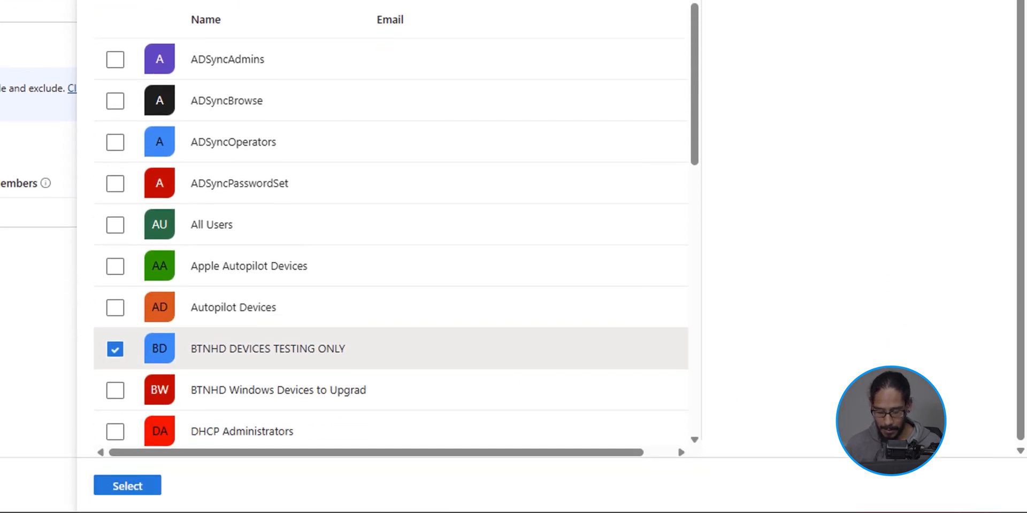
{"action": "left_click", "coordinate": [127, 486]}
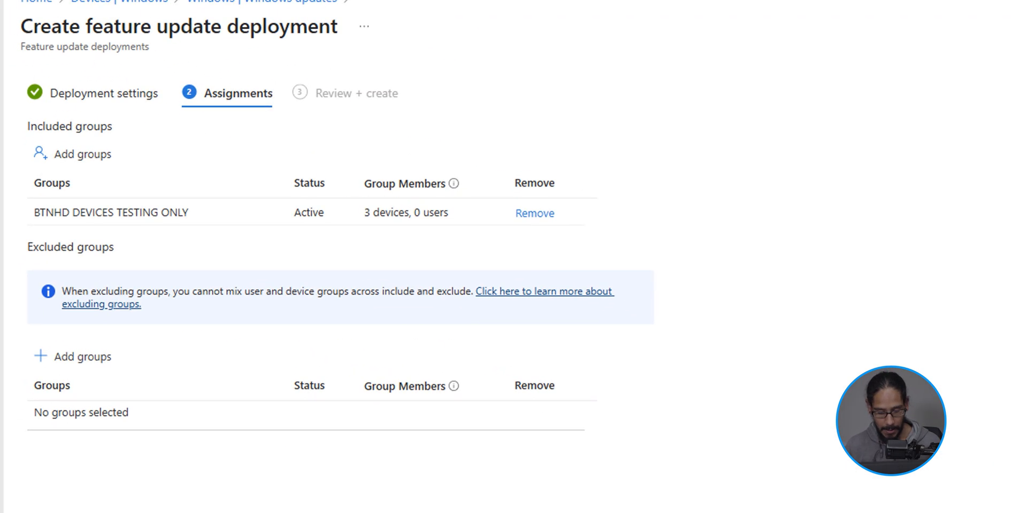
{"action": "scroll", "scroll_direction": "down", "scroll_amount": 3}
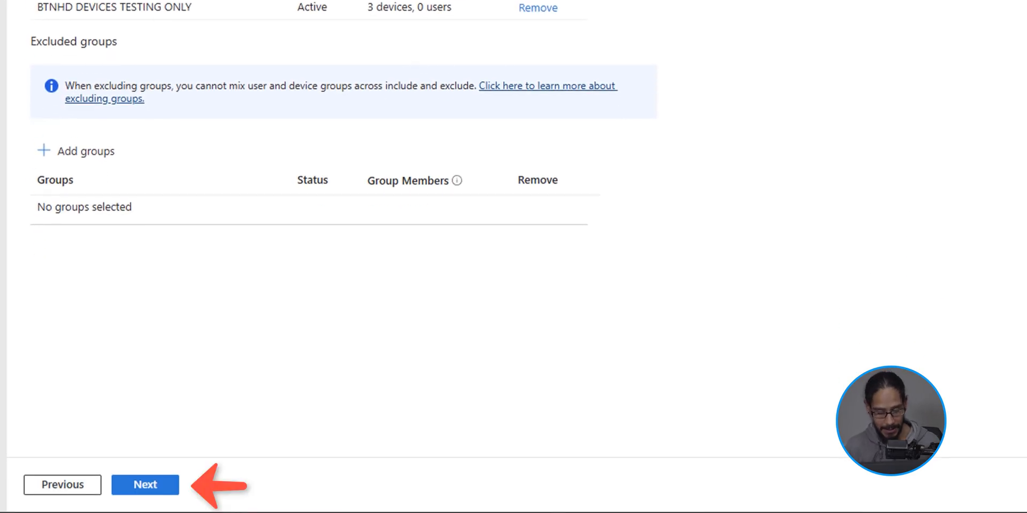
{"action": "left_click", "coordinate": [145, 484]}
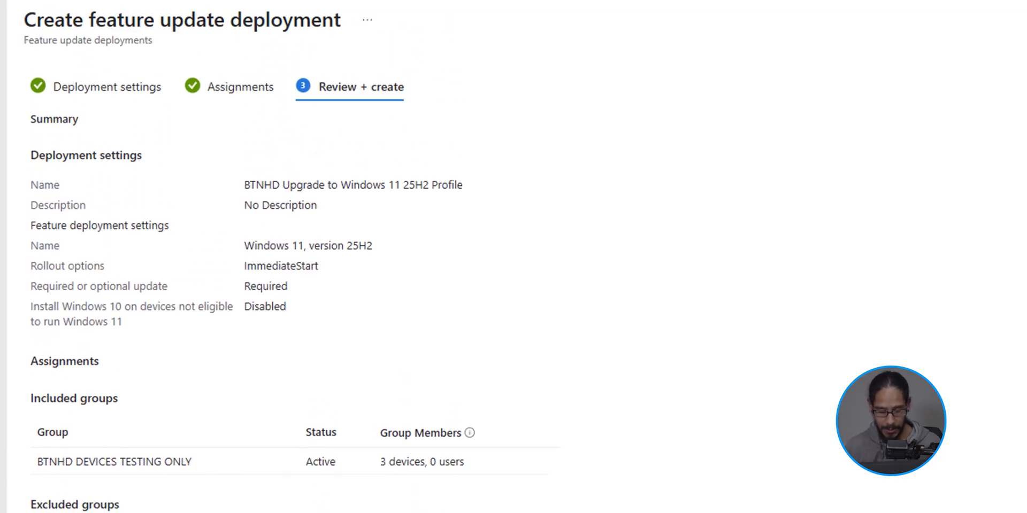
Step: Create the 25H2 feature update policy and close the Windows updates pane
{"action": "scroll", "scroll_direction": "down", "scroll_amount": 3}
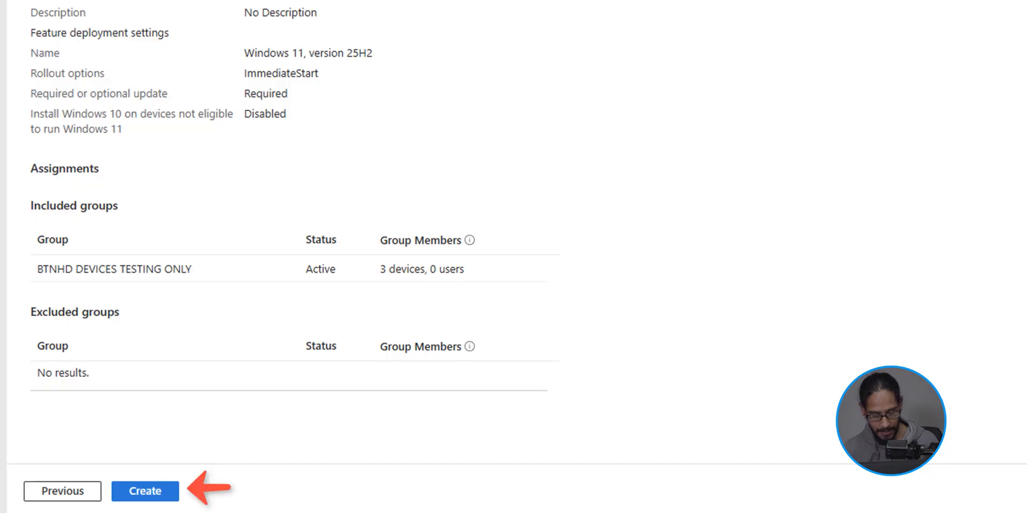
{"action": "left_click", "coordinate": [144, 491]}
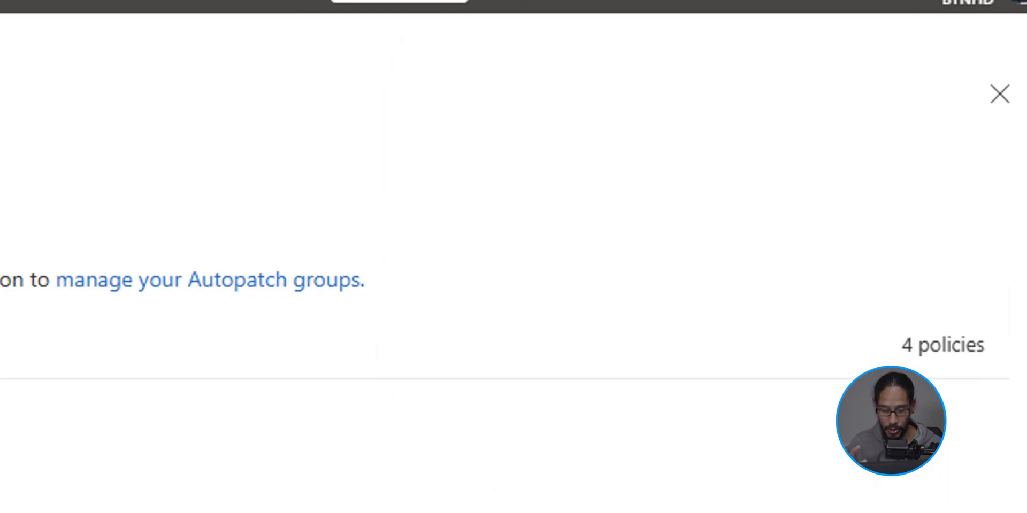
{"action": "left_click", "coordinate": [998, 94]}
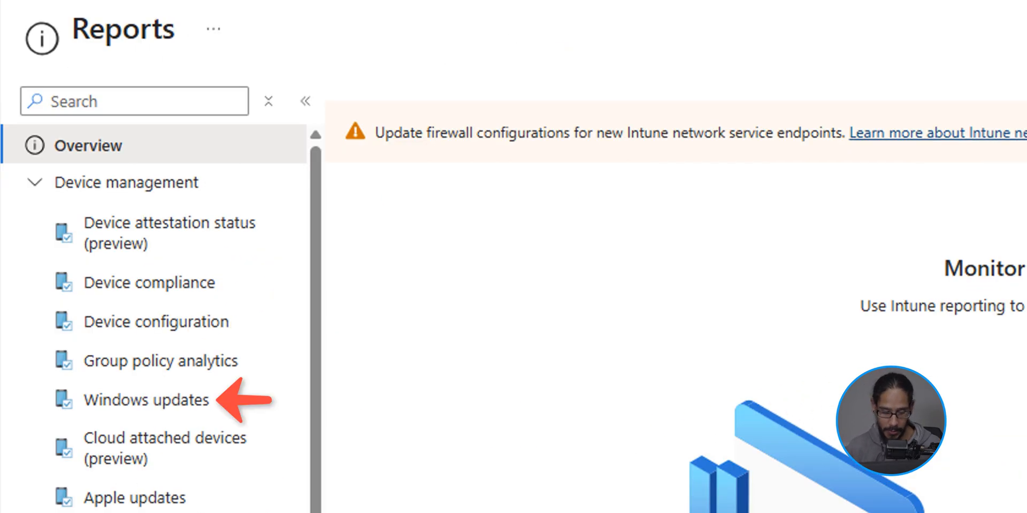
Step: Generate the Windows Feature updates report under Reports > Windows updates
{"action": "left_click", "coordinate": [147, 400]}
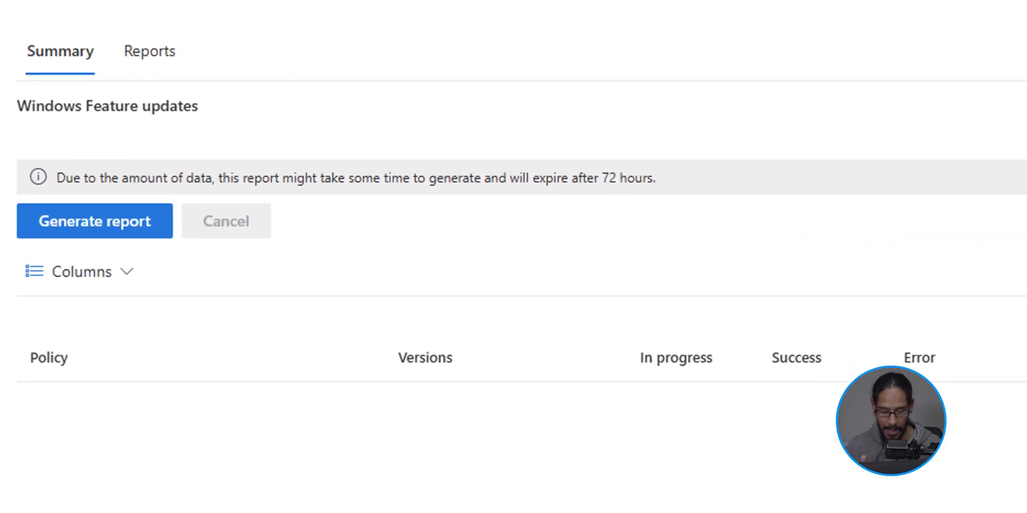
{"action": "left_click", "coordinate": [94, 221]}
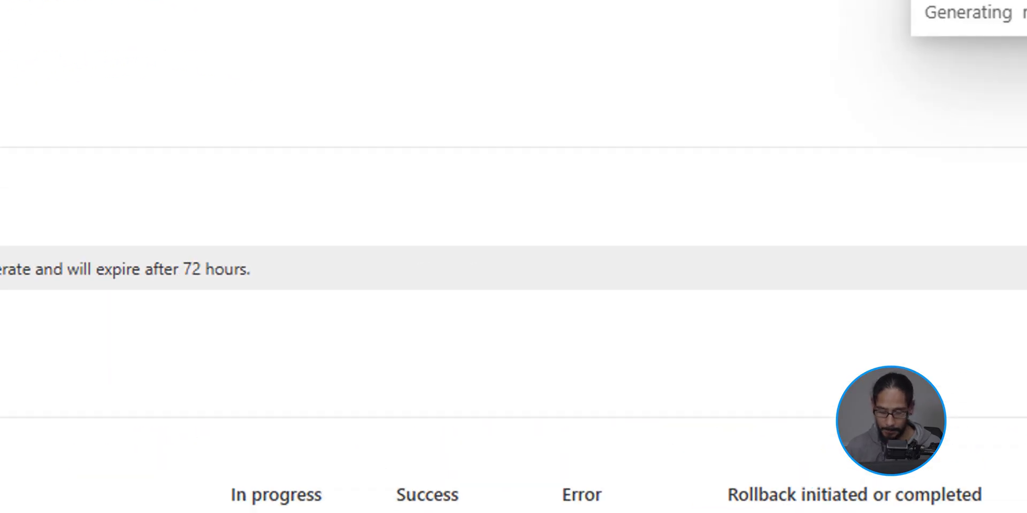